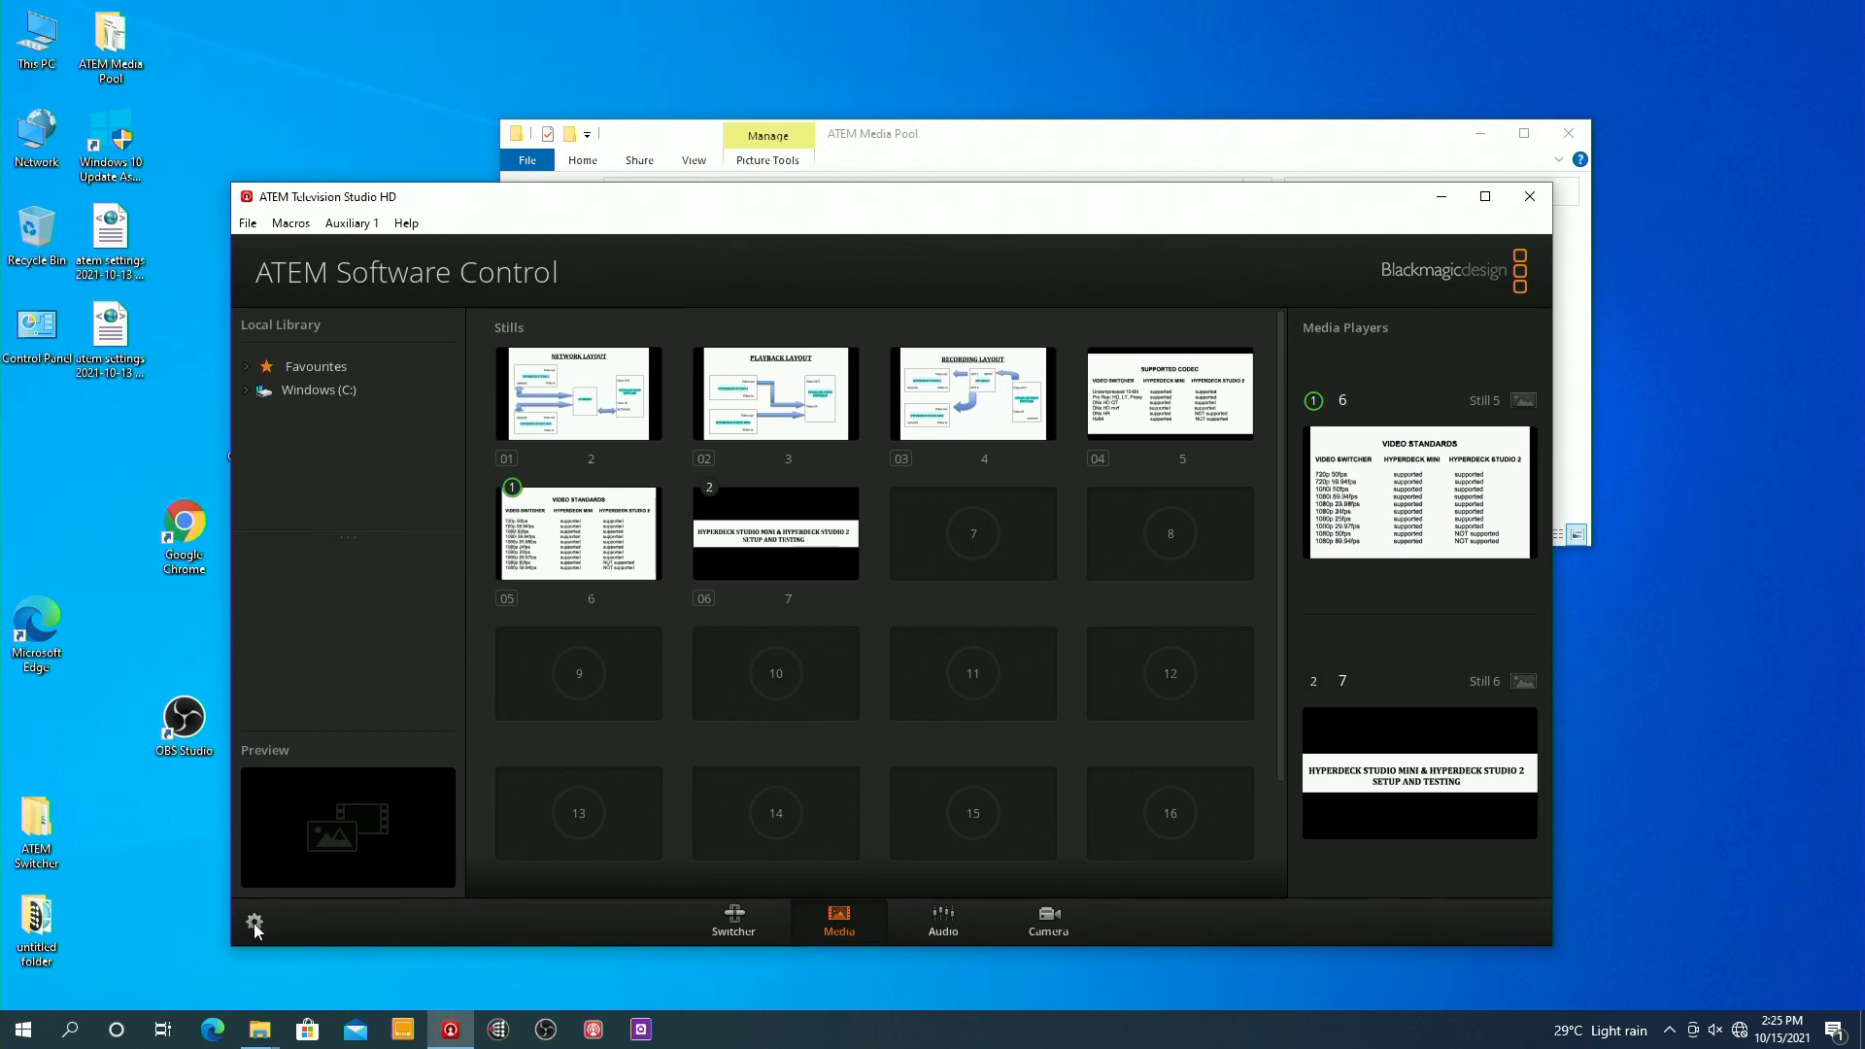
Set the switcher video standard to 1080i59.94 in Settings and close with Done
click(254, 922)
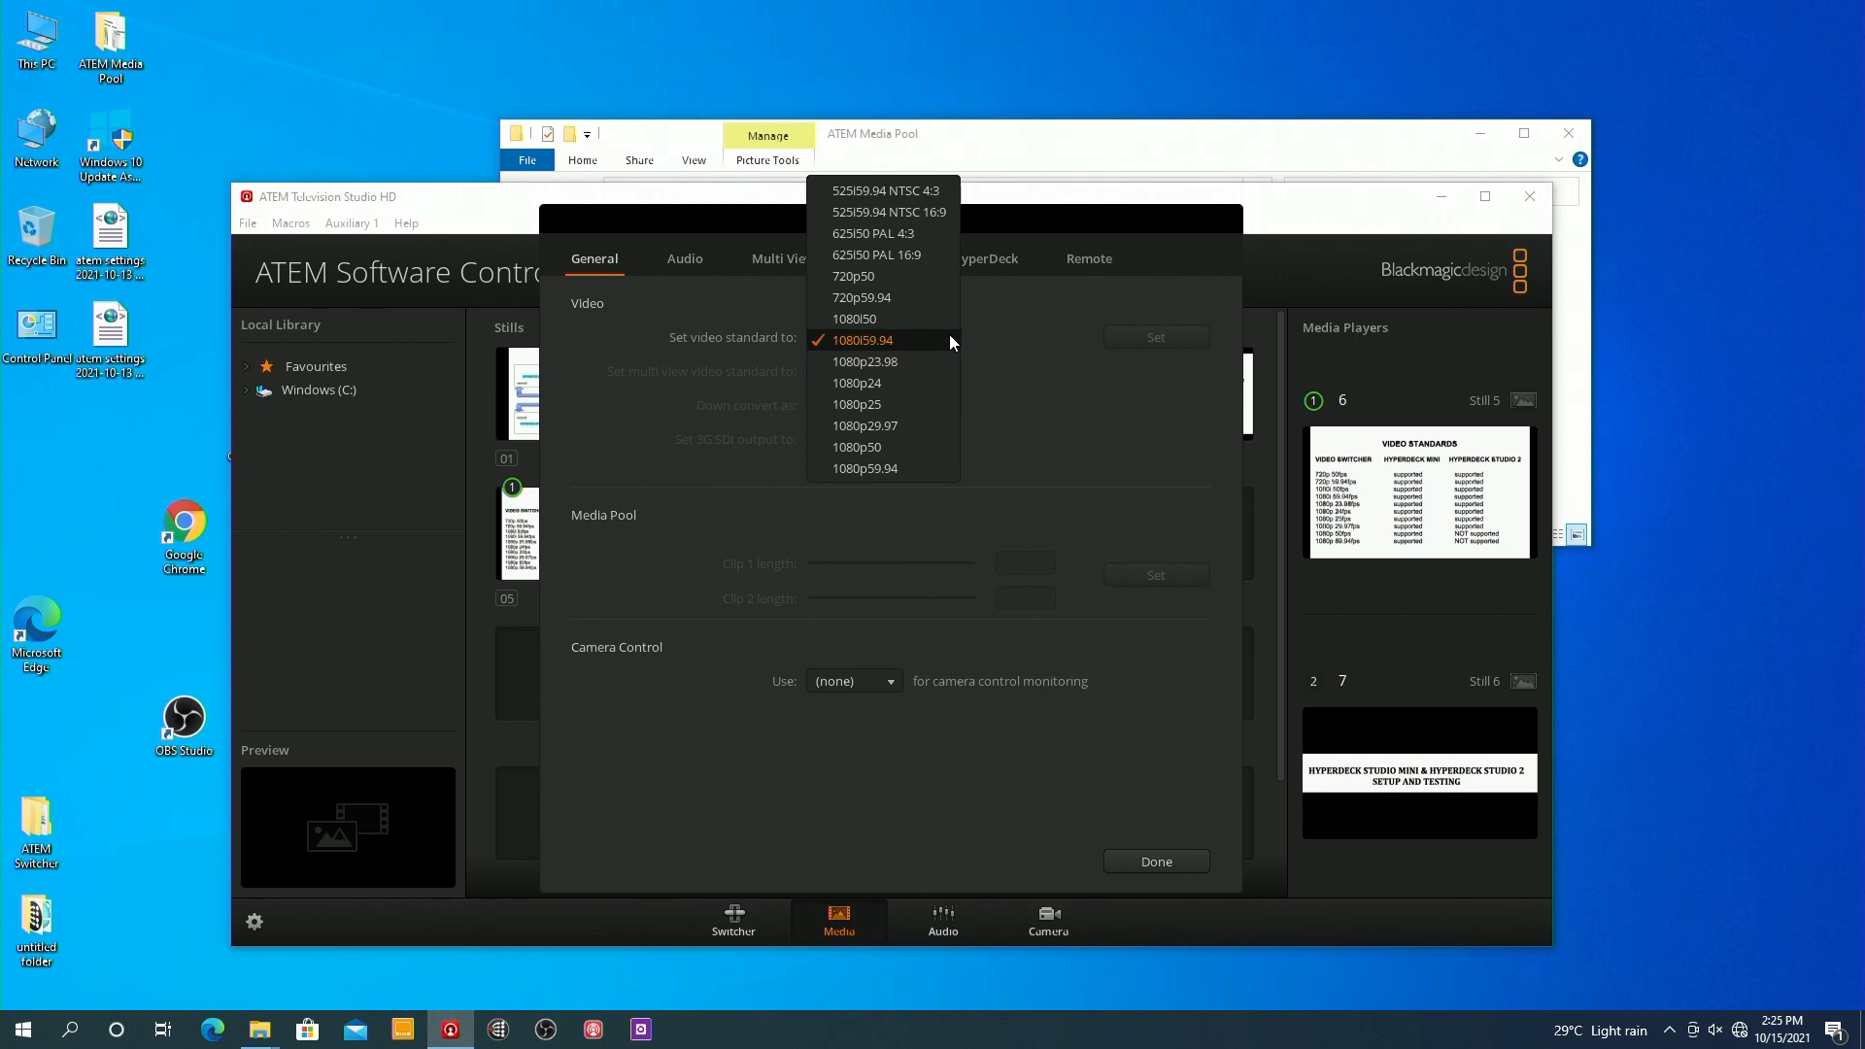
click(862, 340)
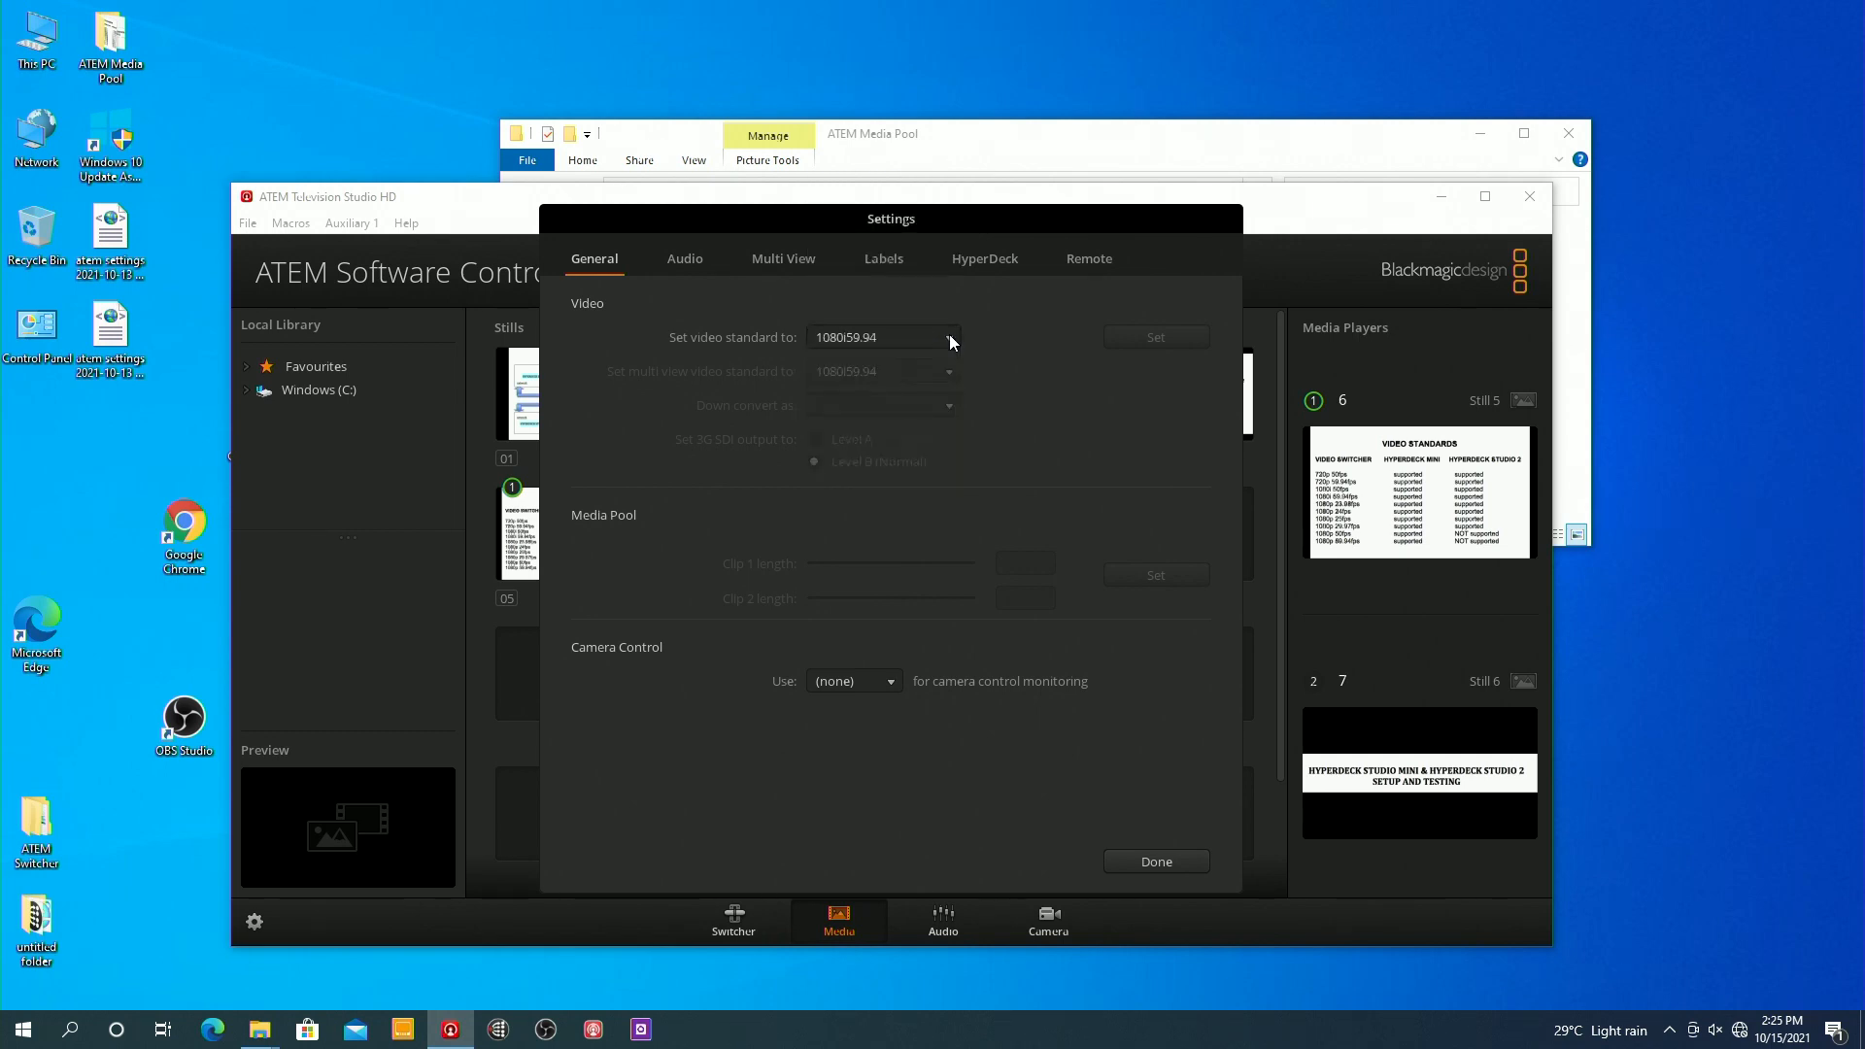
mouse_move(901, 885)
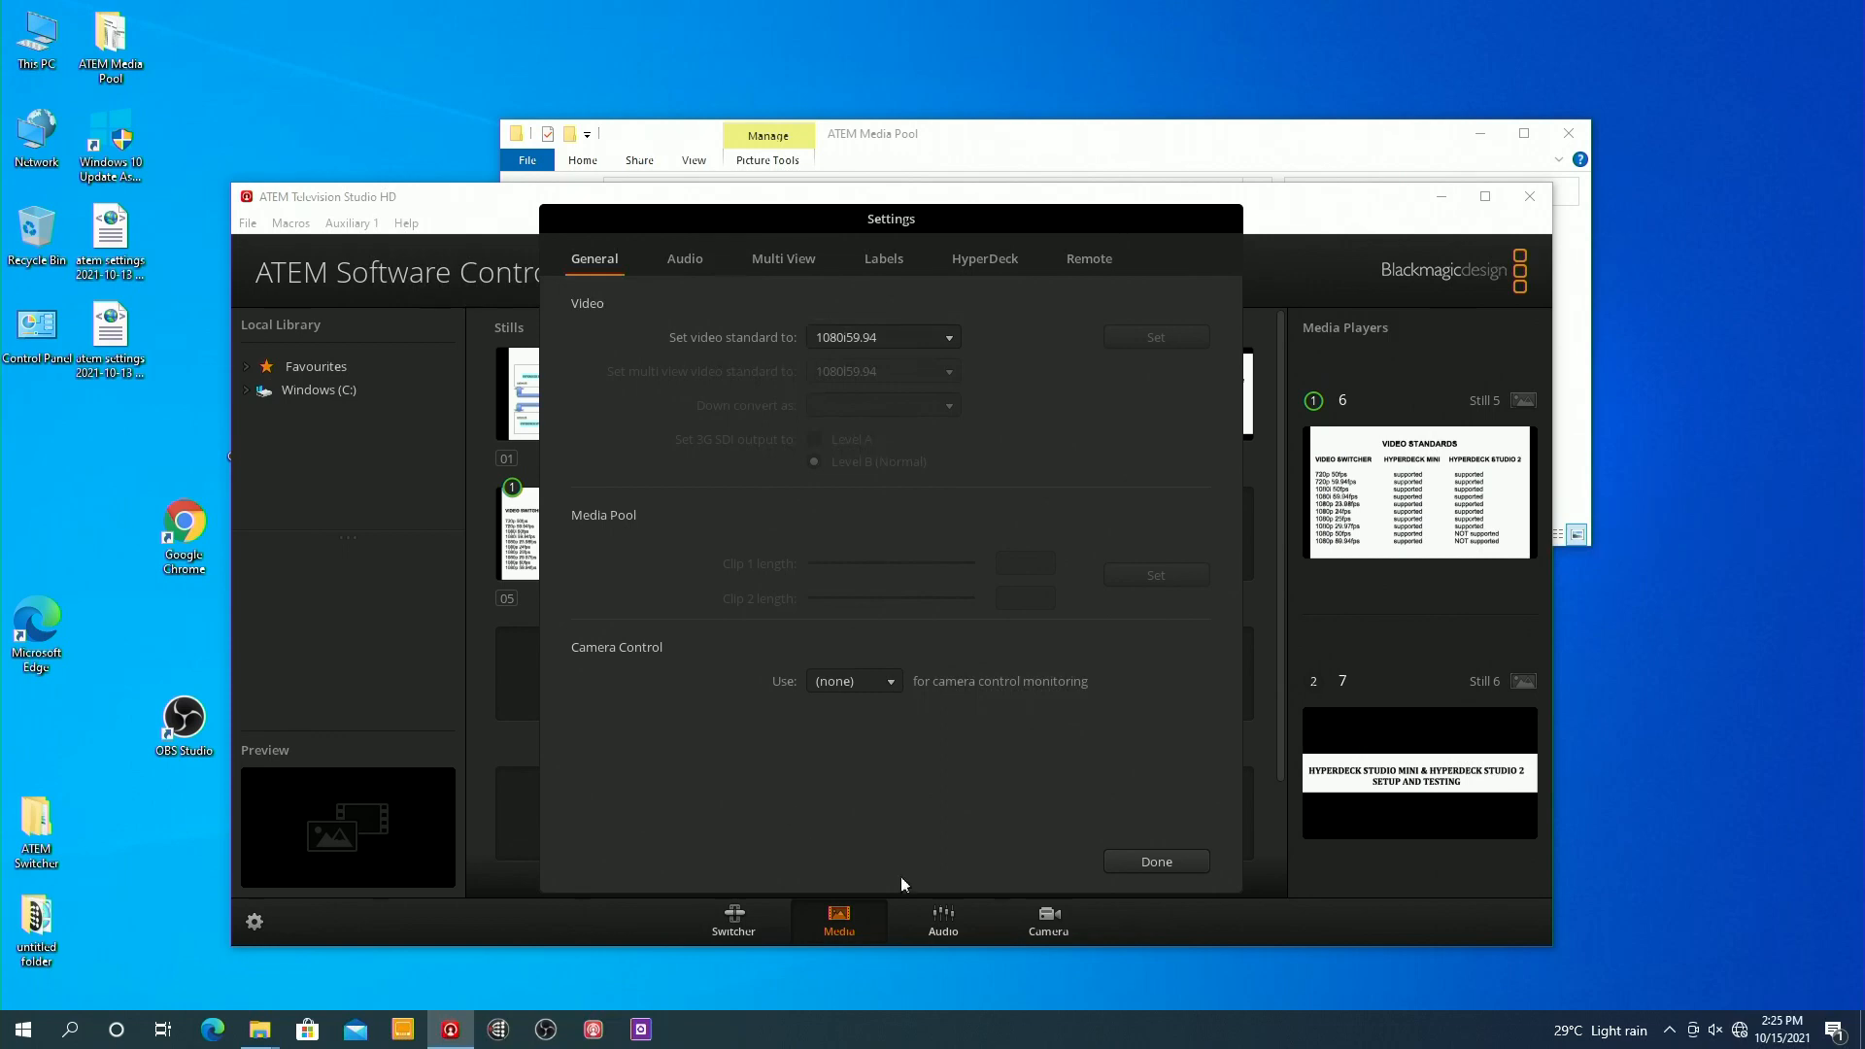
click(1154, 862)
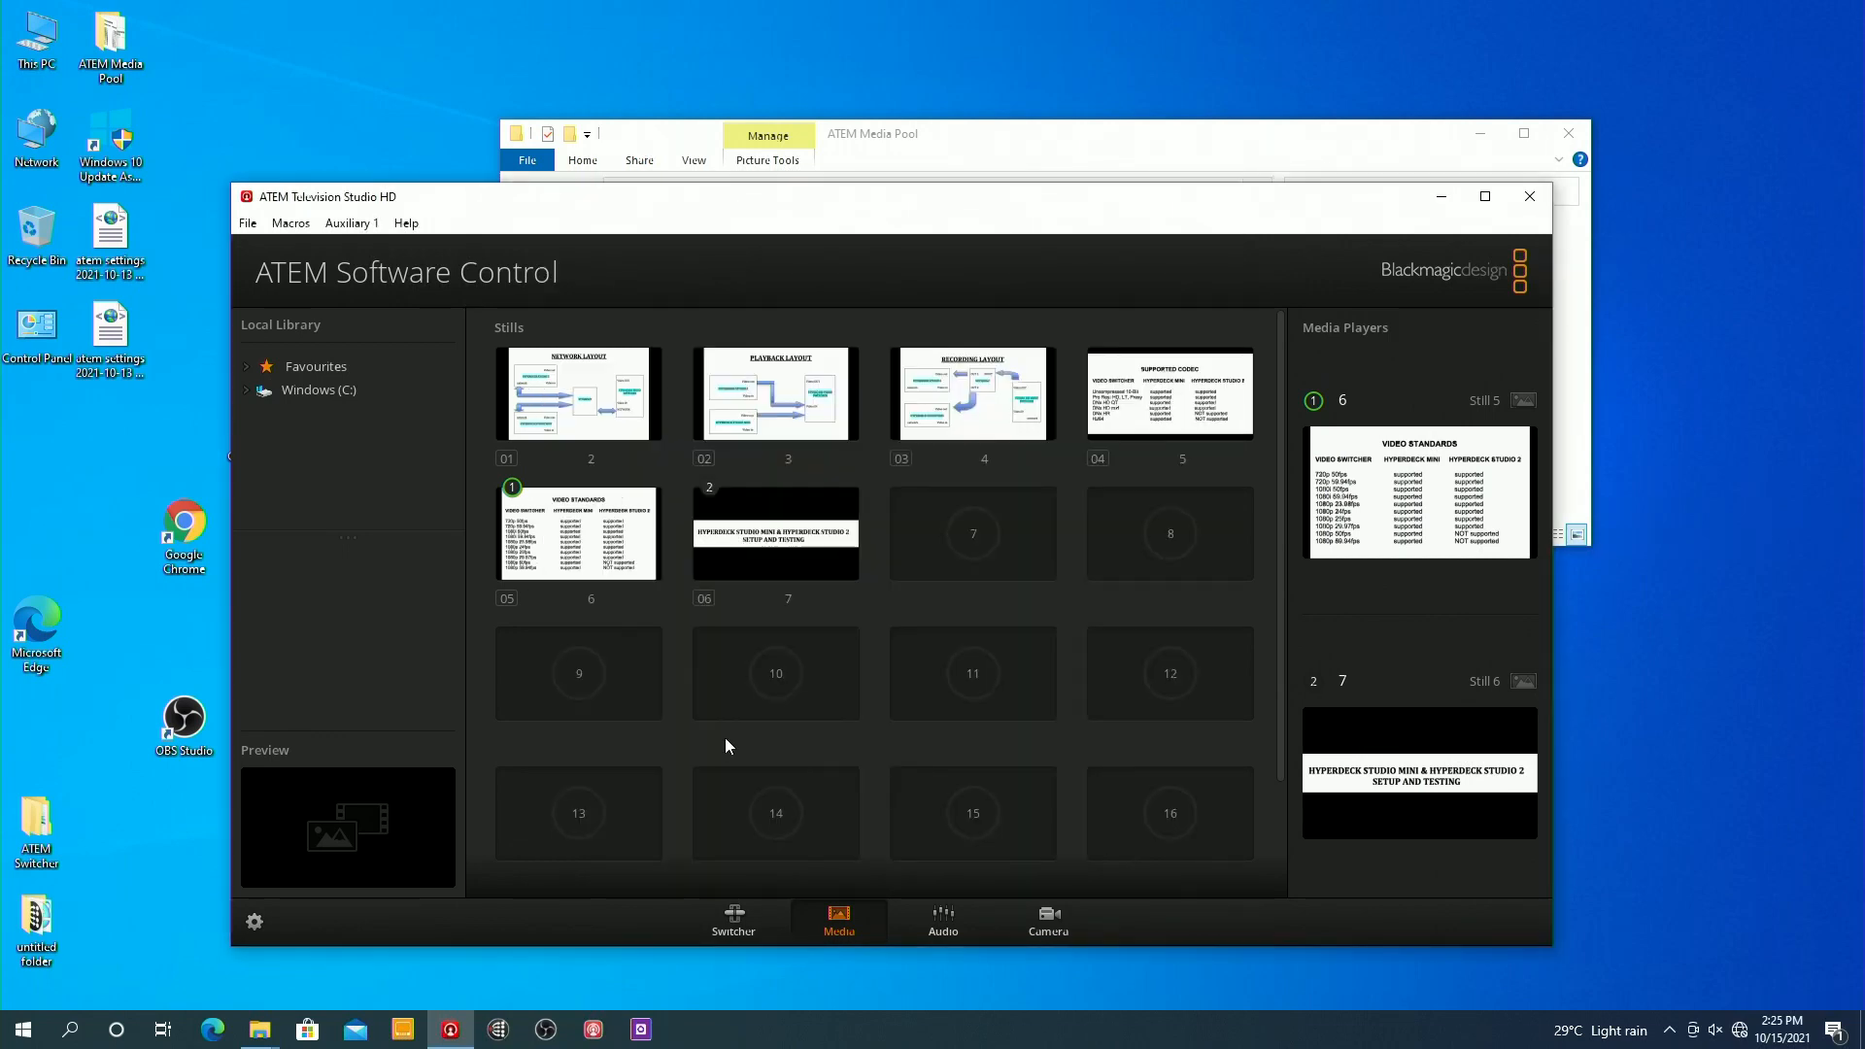
Switch to the Switcher page showing MP1 and MP2 stills with MP1 on preview
click(733, 922)
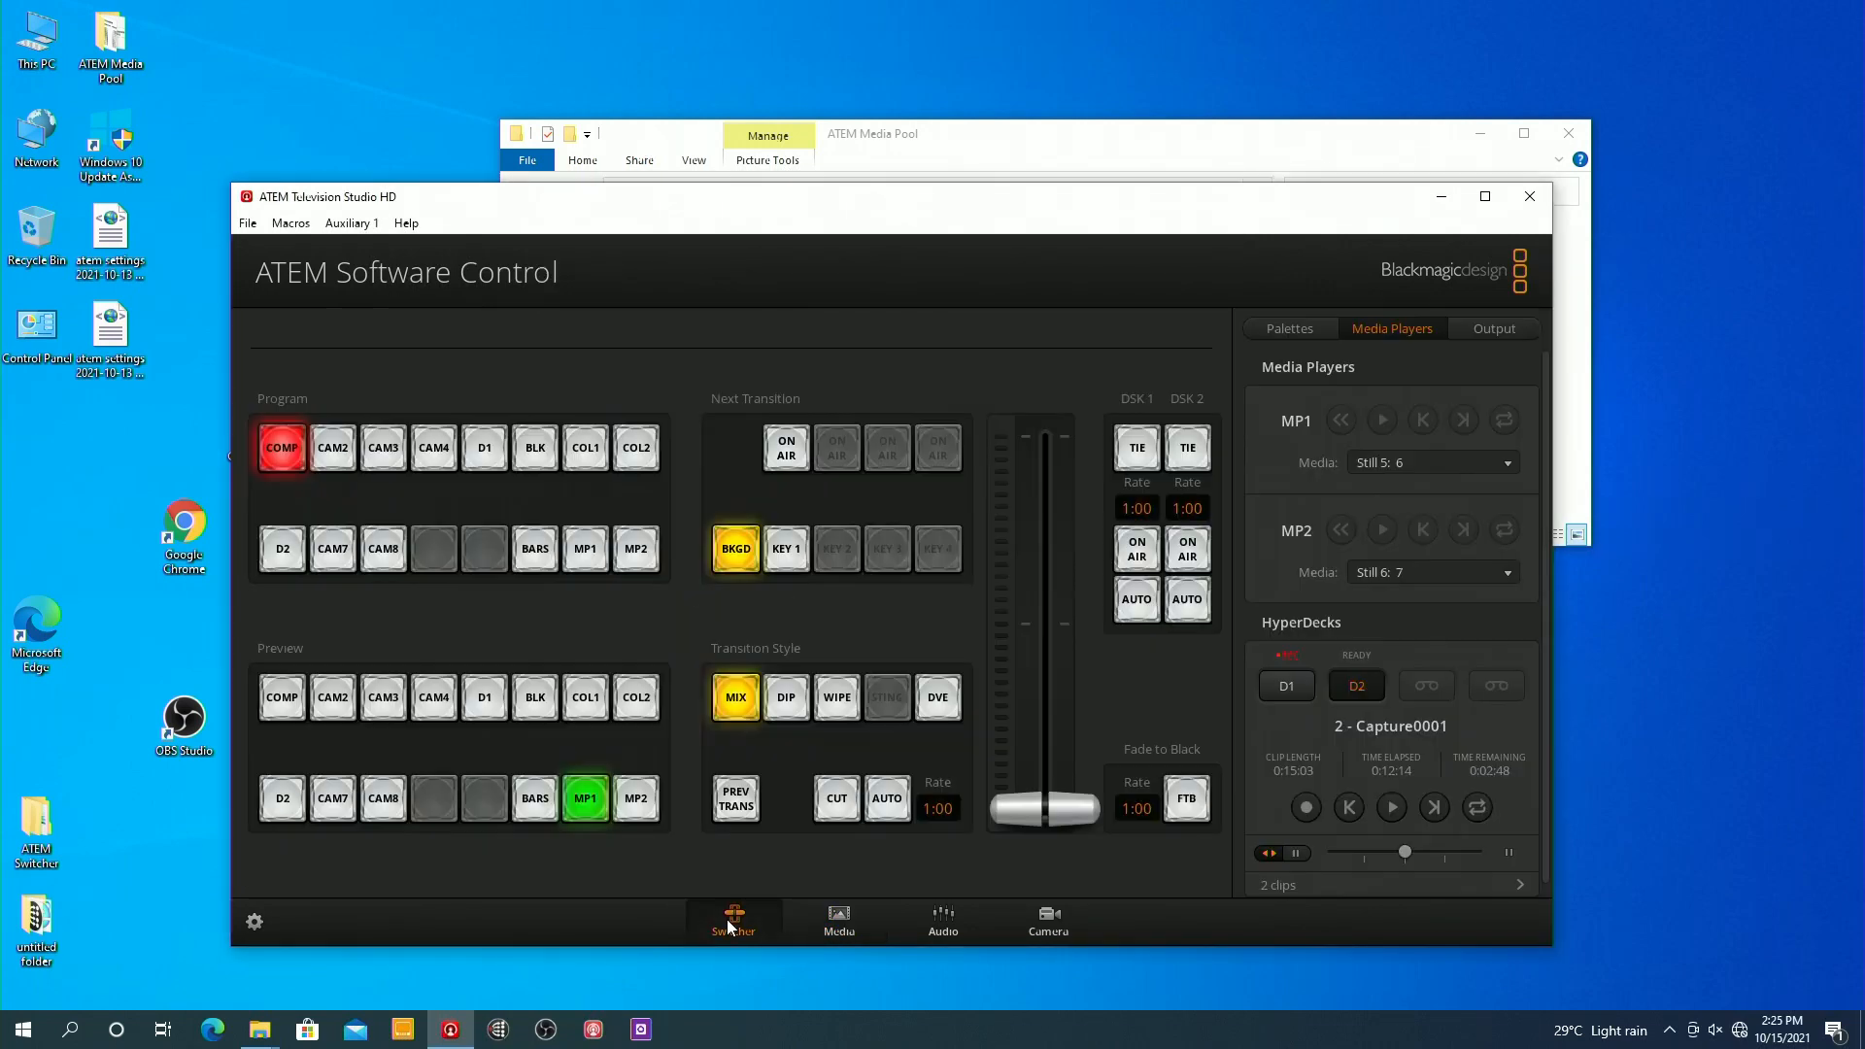
mouse_move(616, 924)
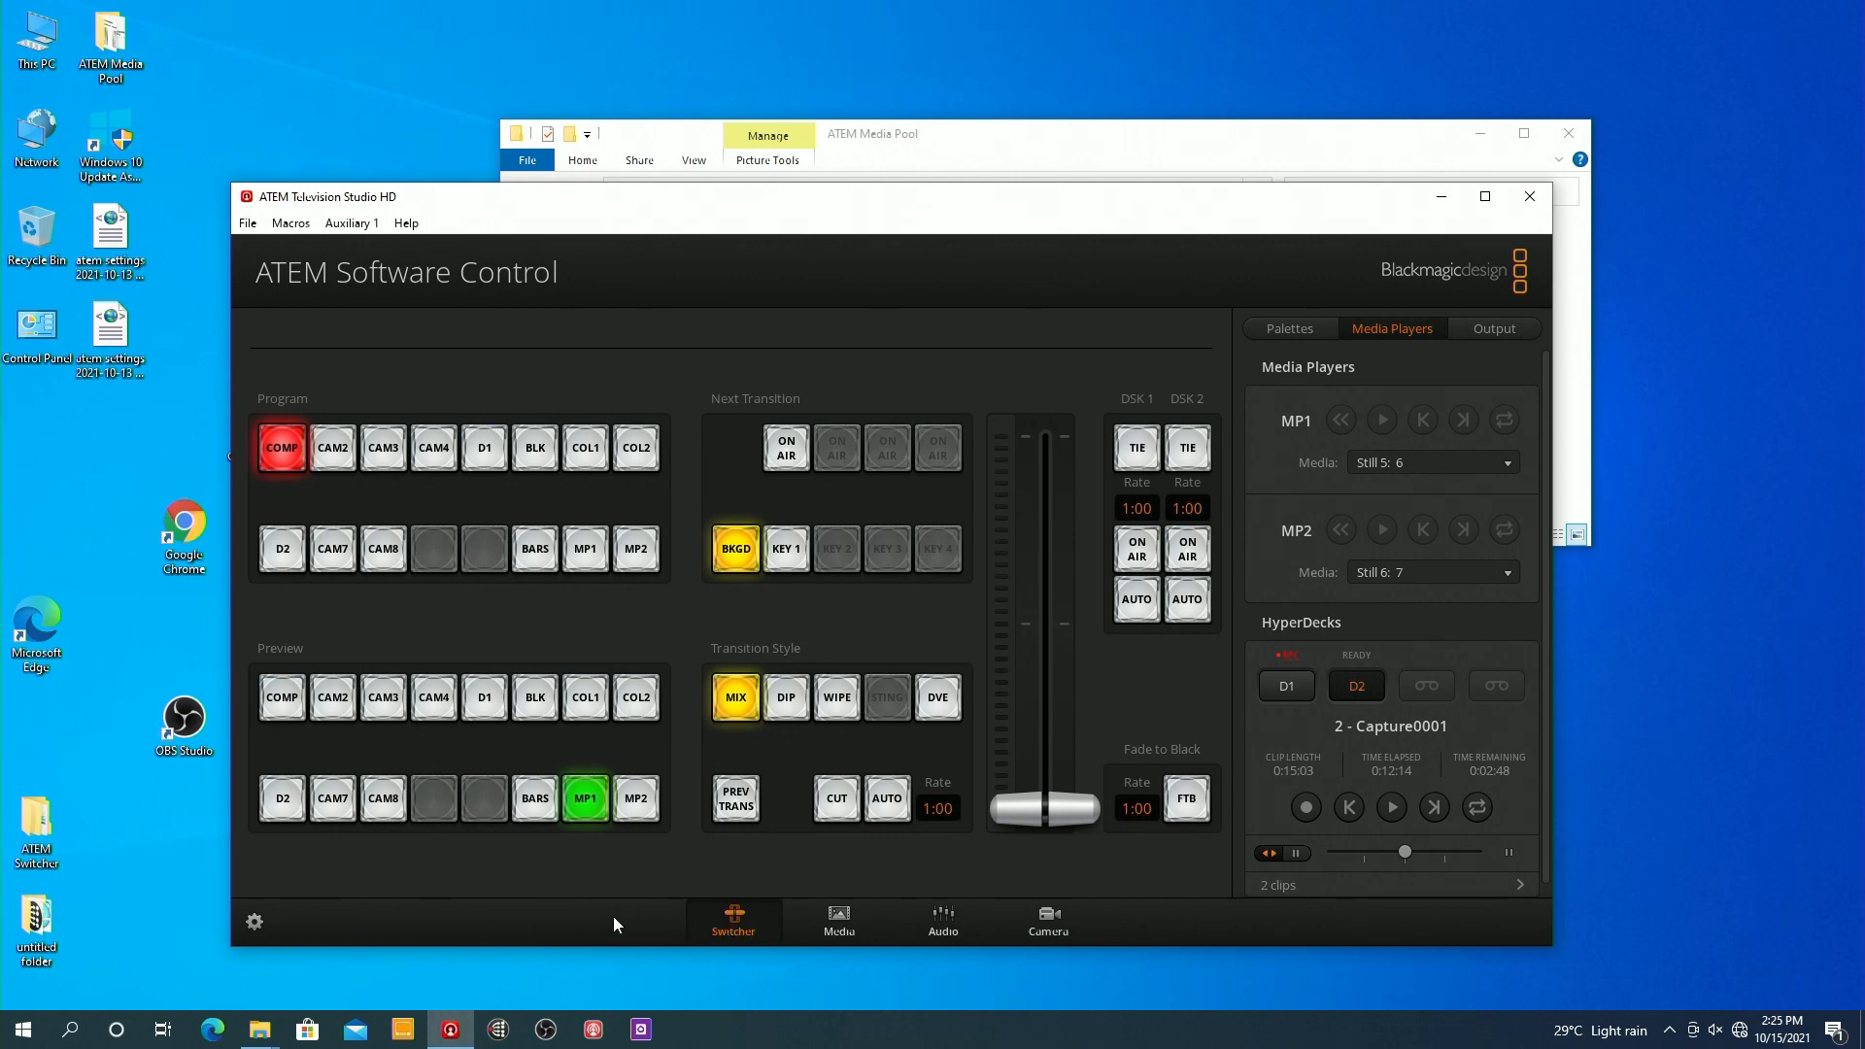
mouse_move(616, 920)
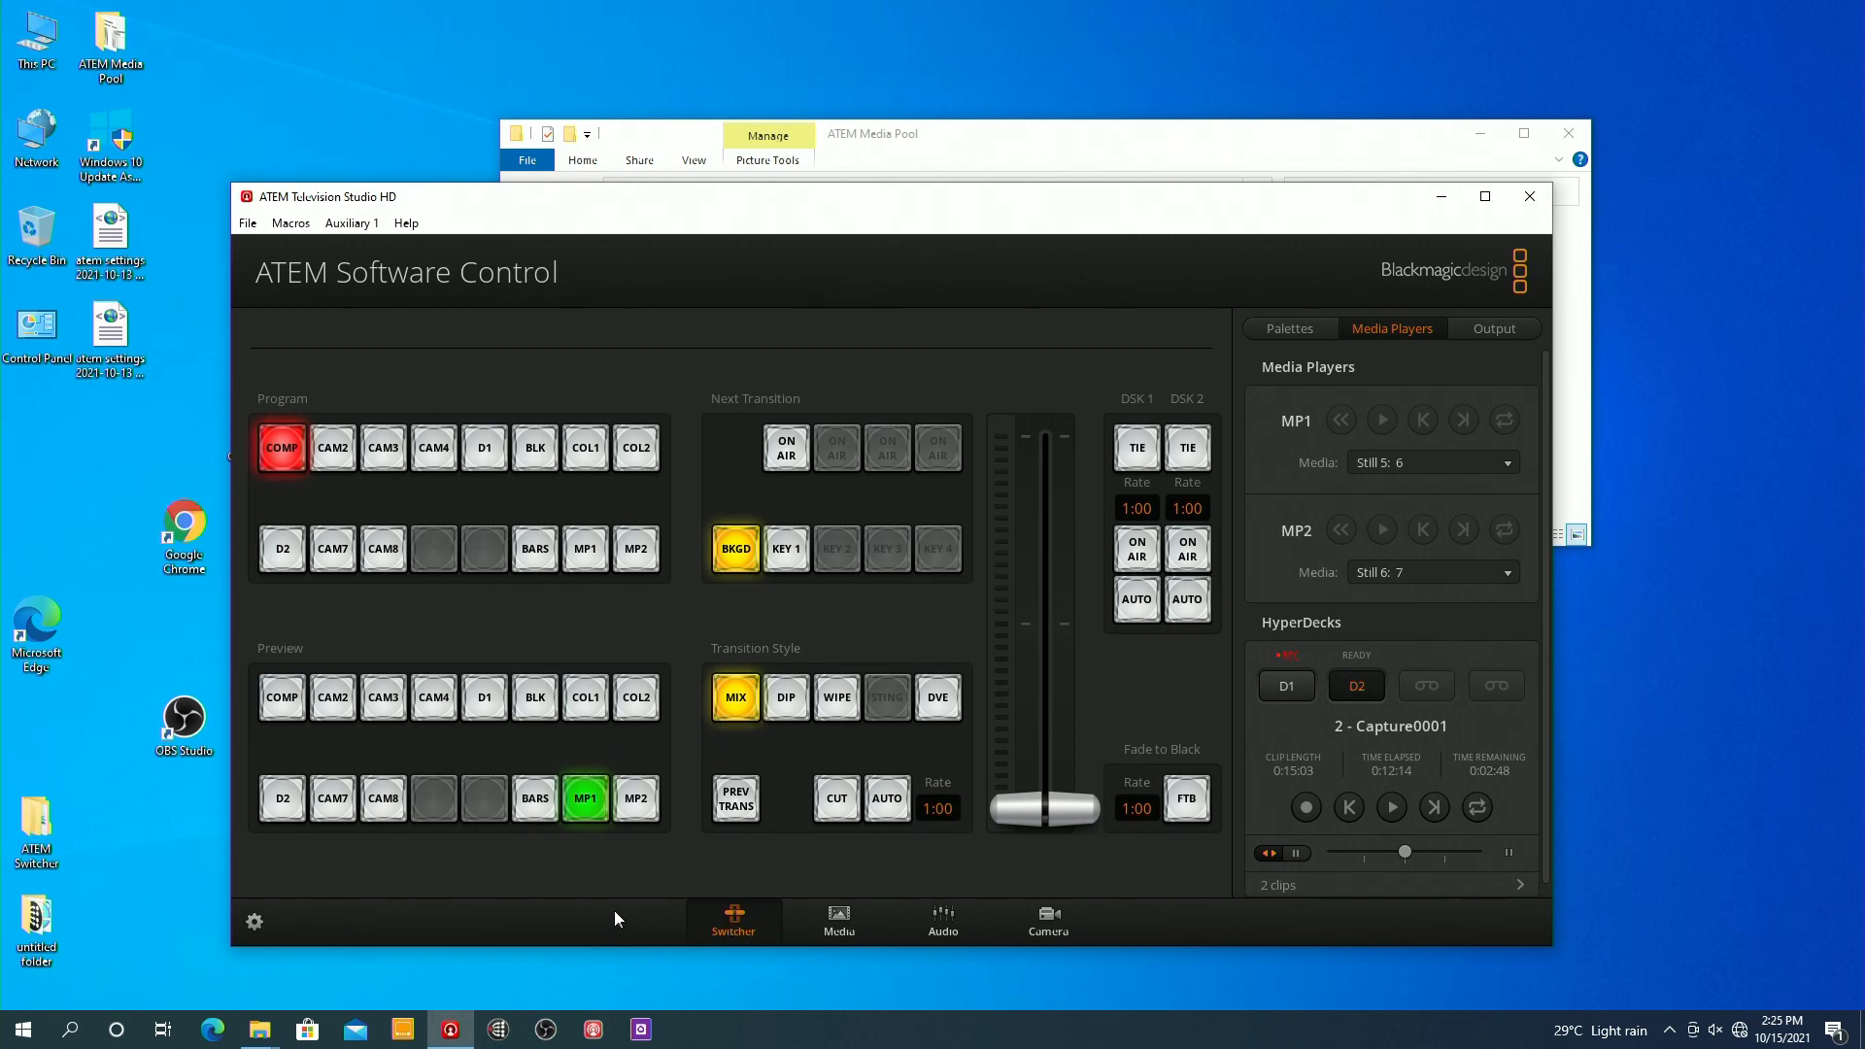
mouse_move(610, 918)
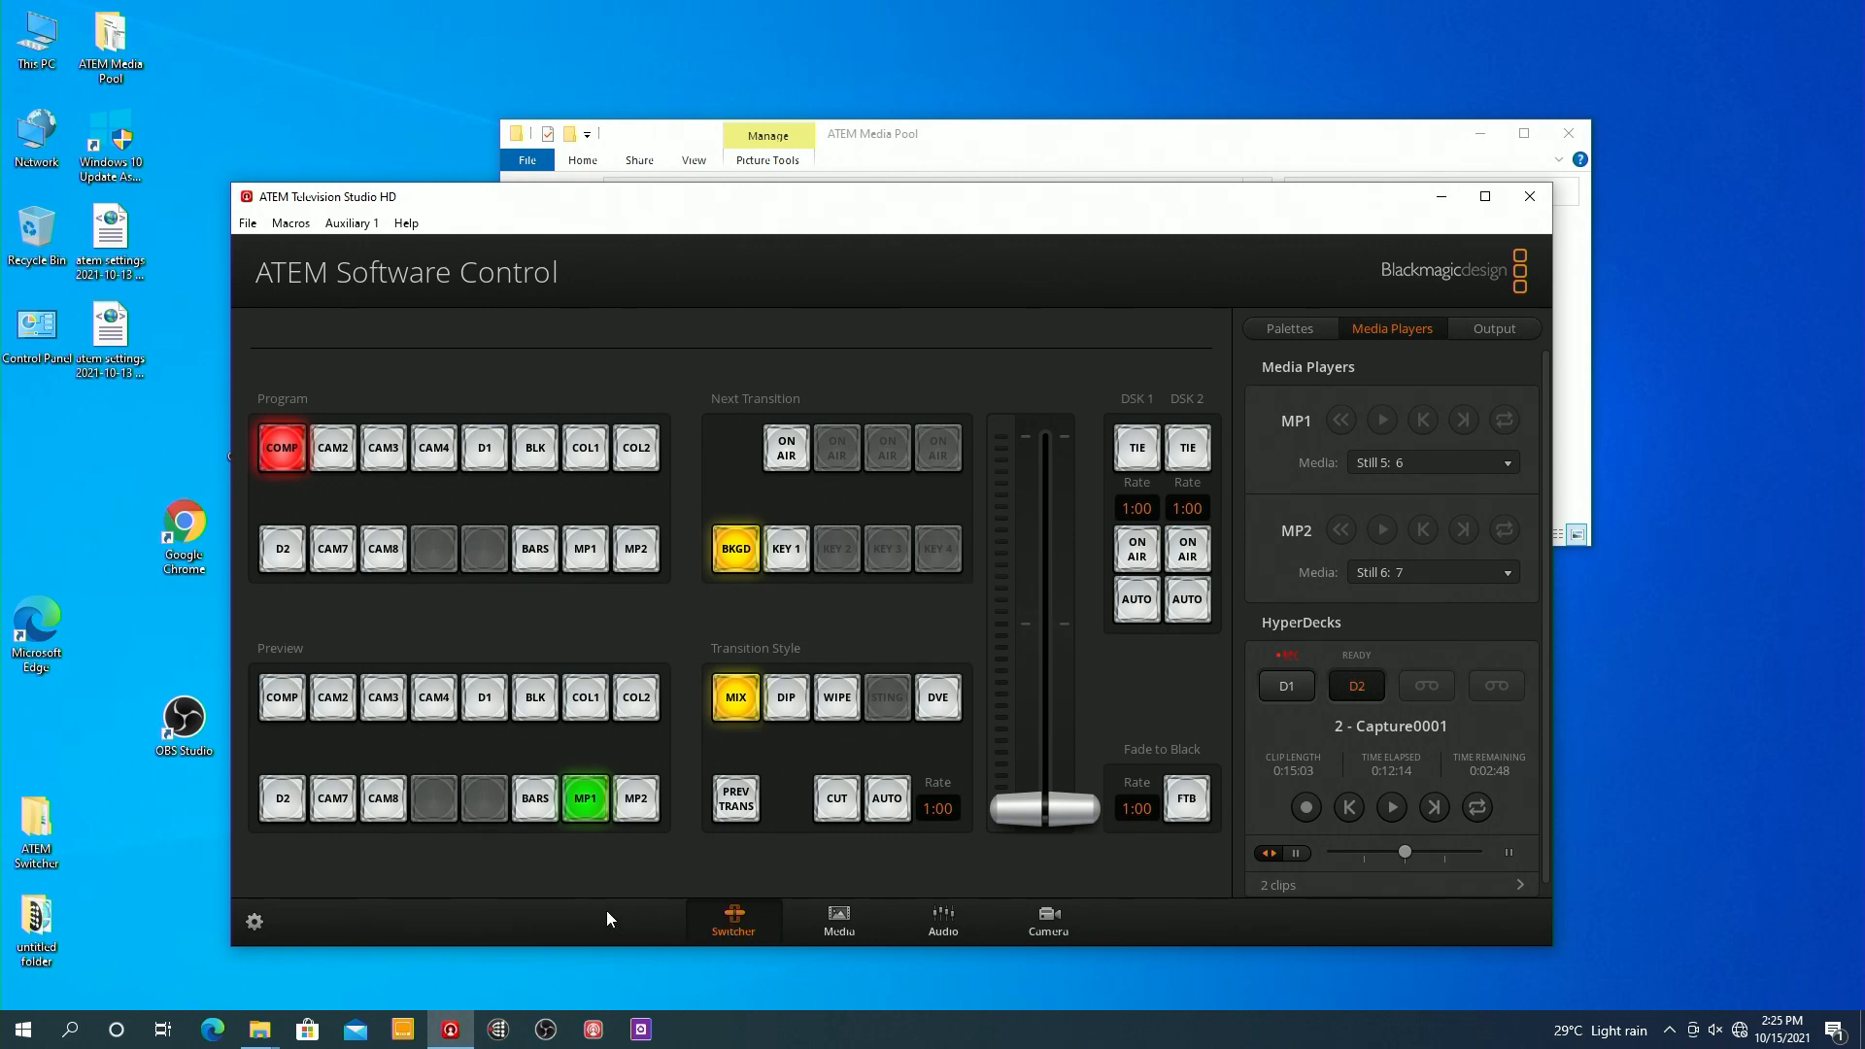